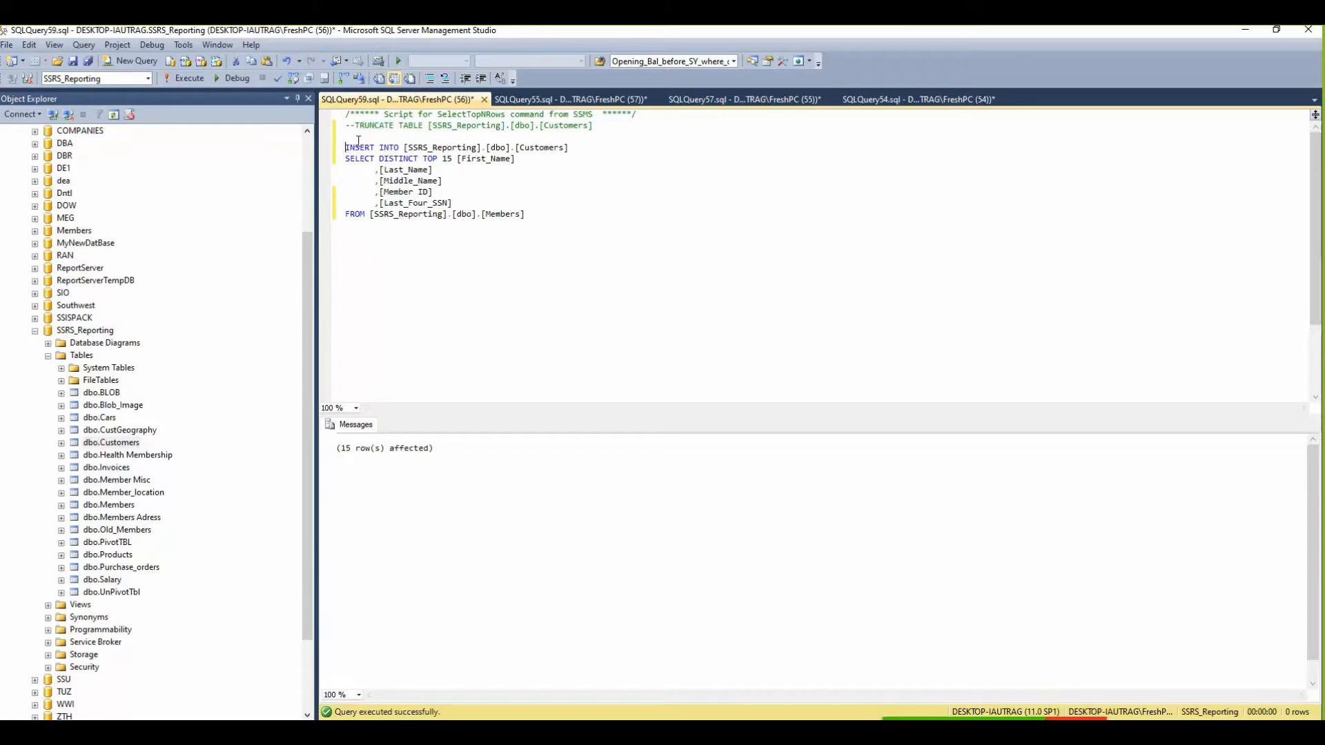
Comment out the INSERT INTO line and run SELECT DISTINCT TOP 15 alone to preview member rows.
{"action": "type", "text": "--"}
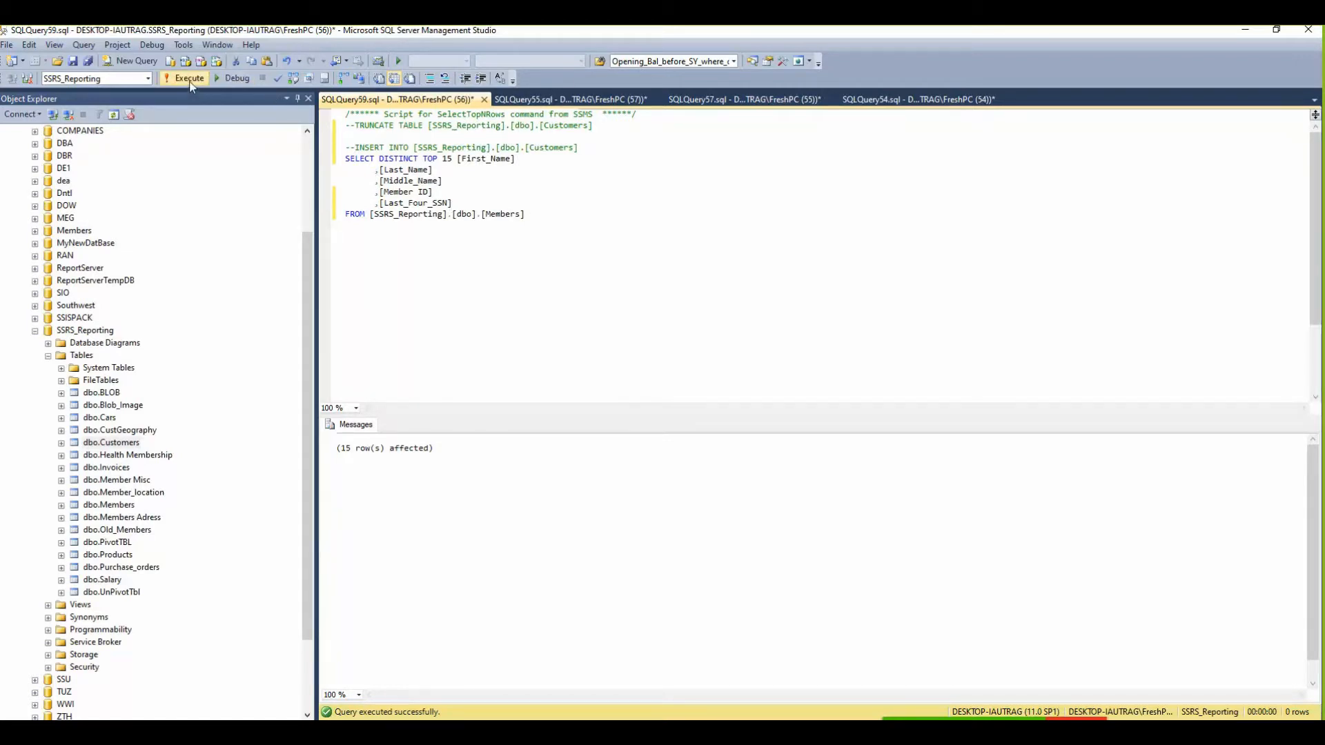
{"action": "left_click", "coordinate": [189, 78]}
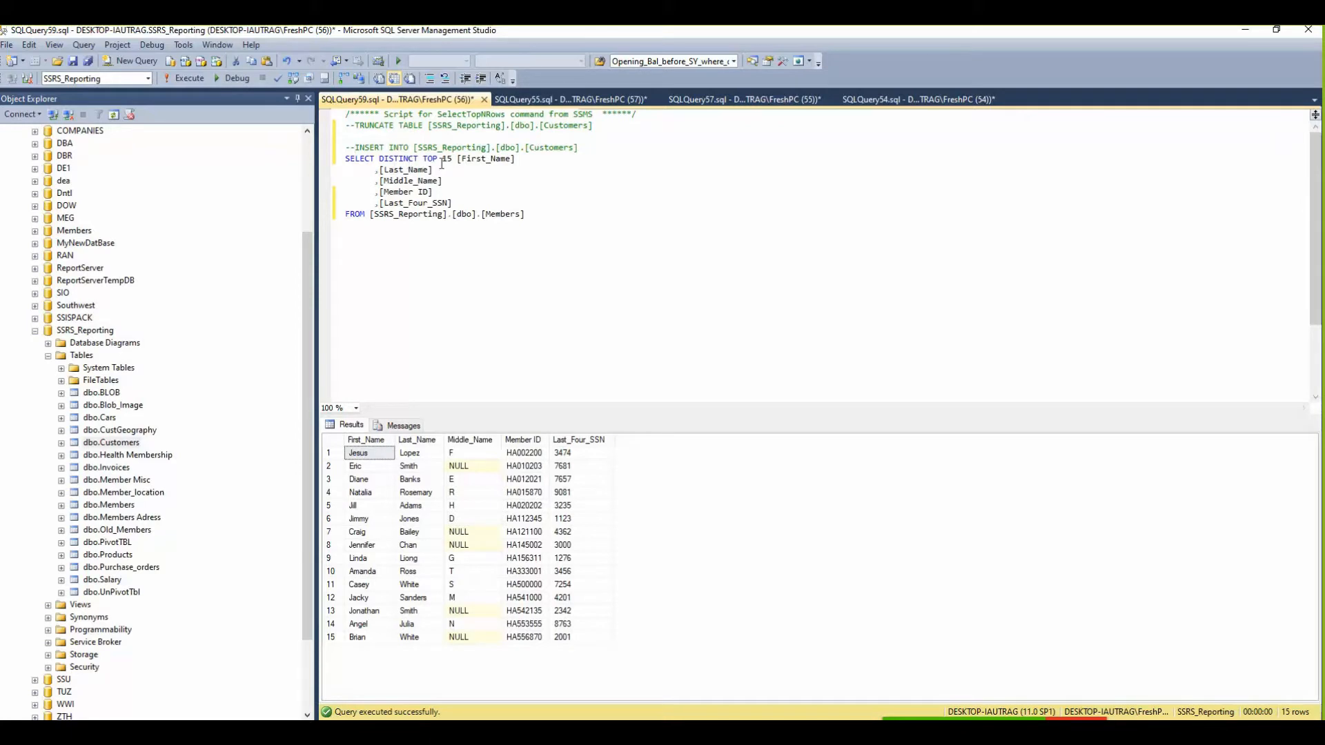
{"action": "double_click", "coordinate": [399, 159]}
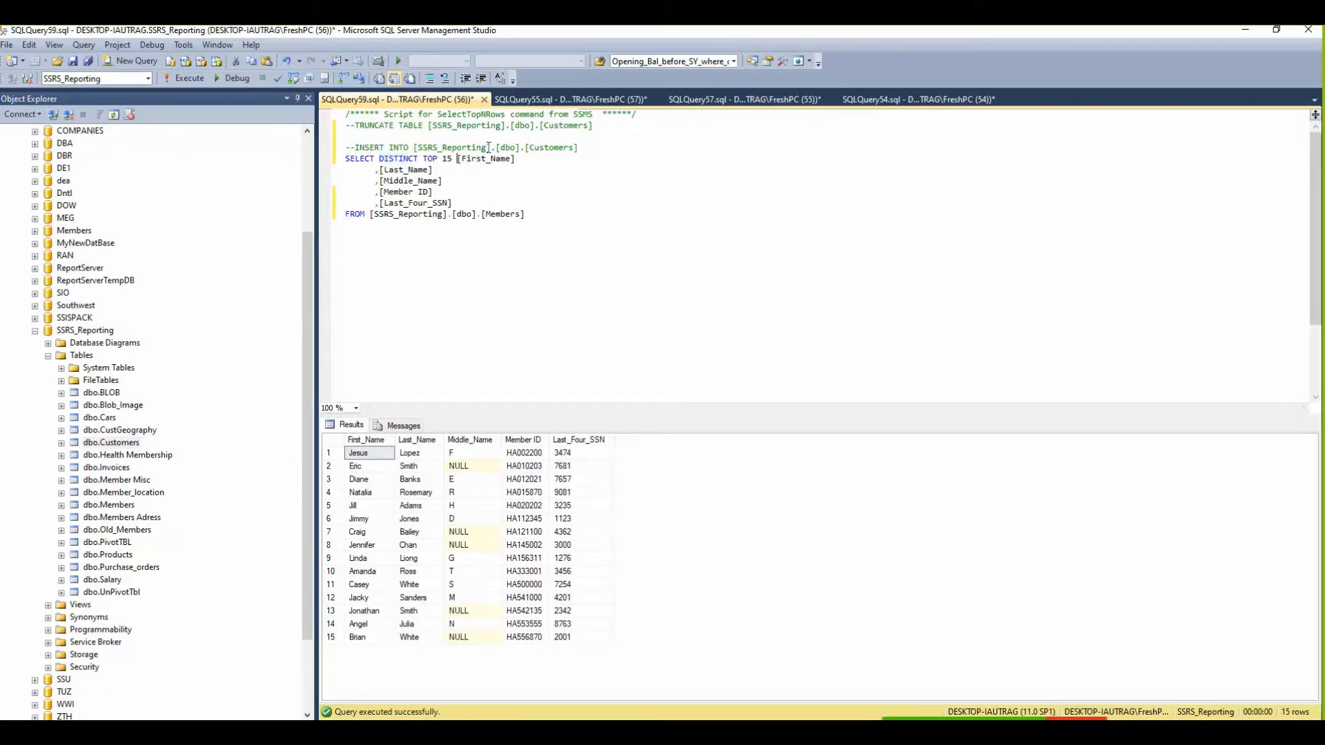
{"action": "type", "text": "'"}
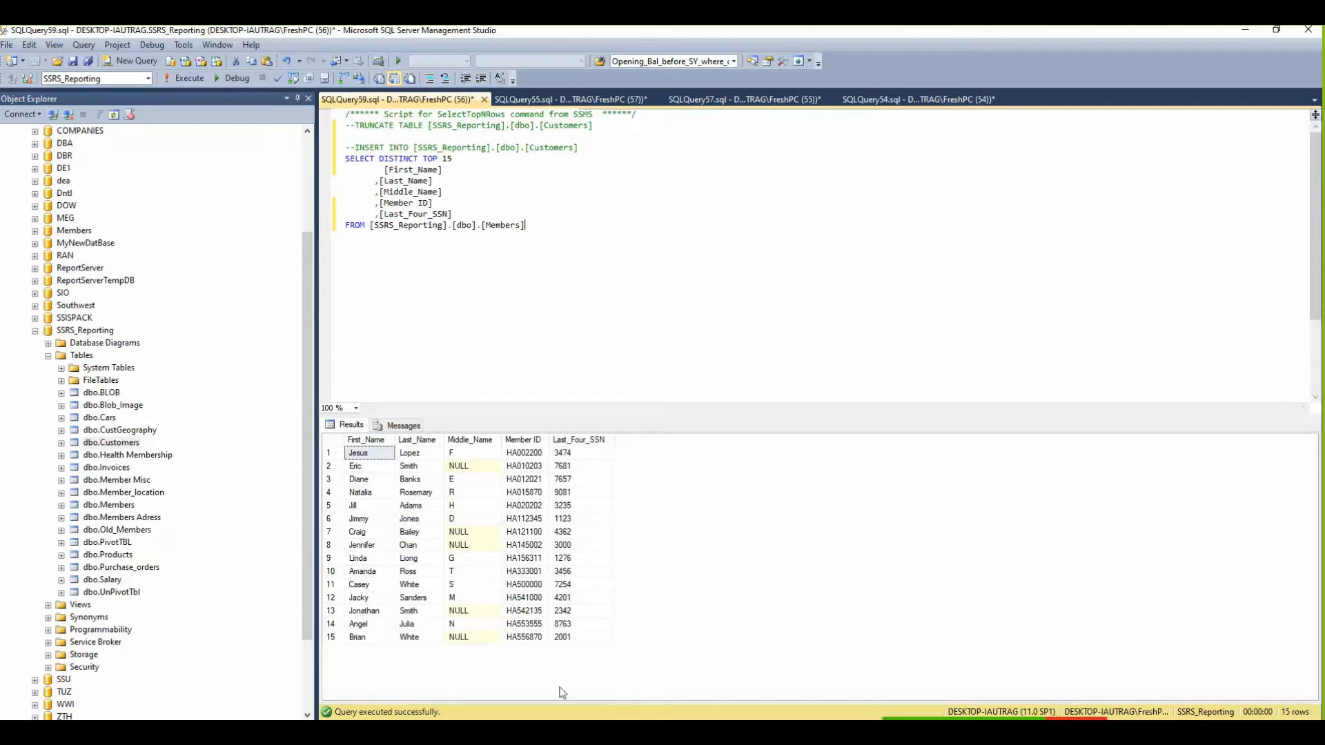
{"action": "mouse_move", "coordinate": [456, 584]}
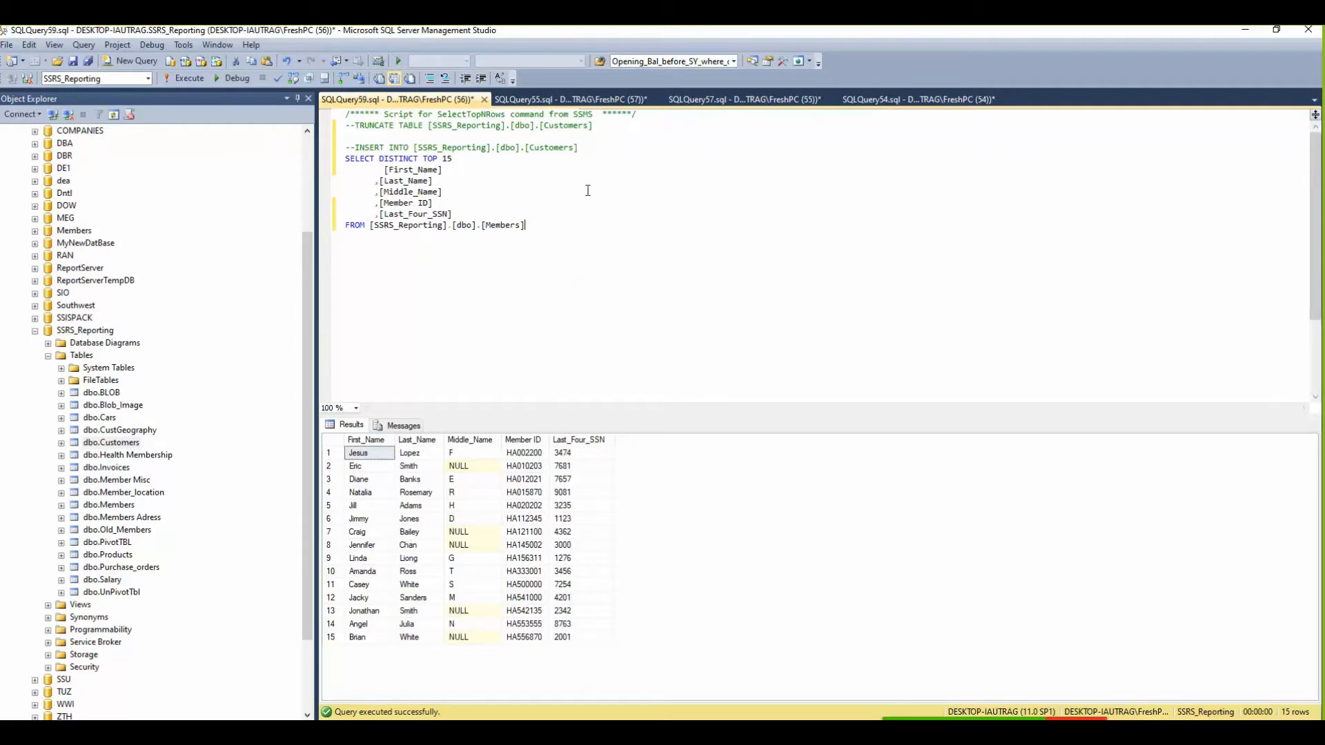
{"action": "mouse_move", "coordinate": [505, 212]}
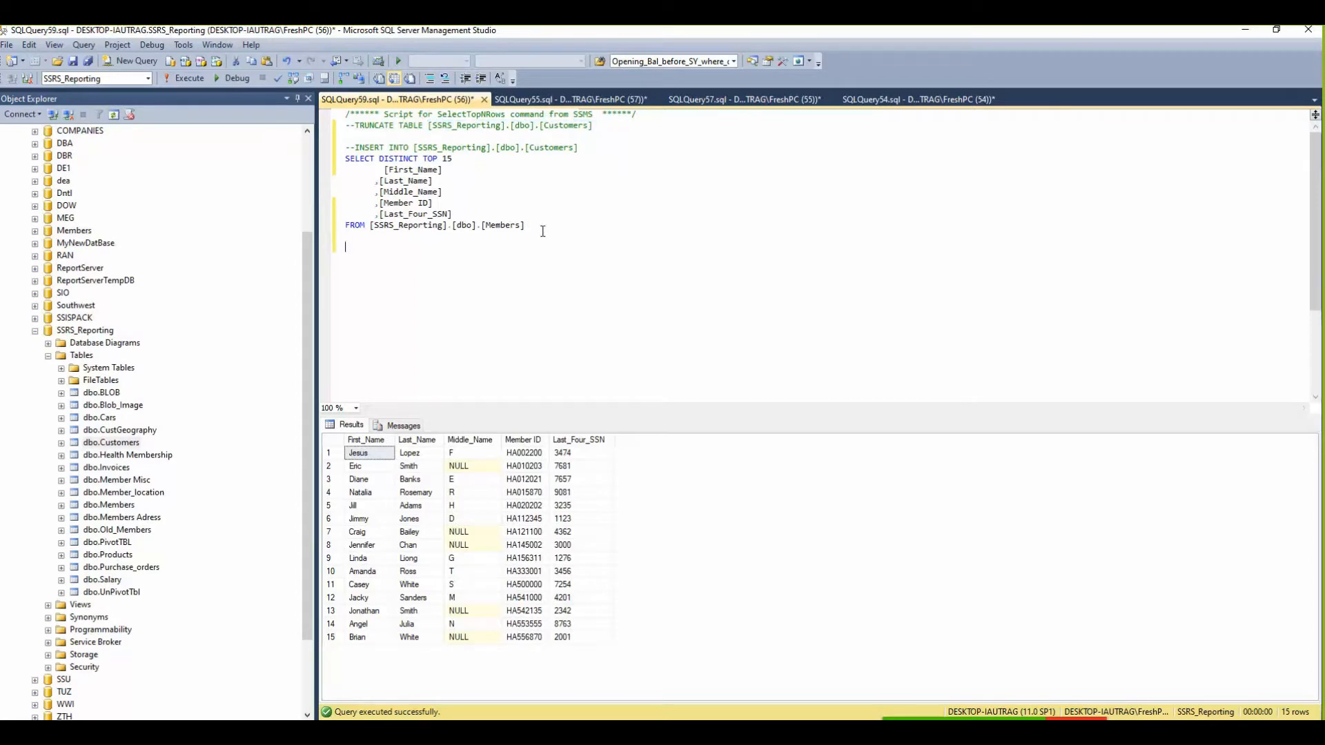
Add SELECT * FROM [SSRS_Reporting].[dbo].[Customers] below the script and inspect the results grid.
{"action": "type", "text": "SELECT * FROM [SSRS_Reporting].[dbo].[Customers"}
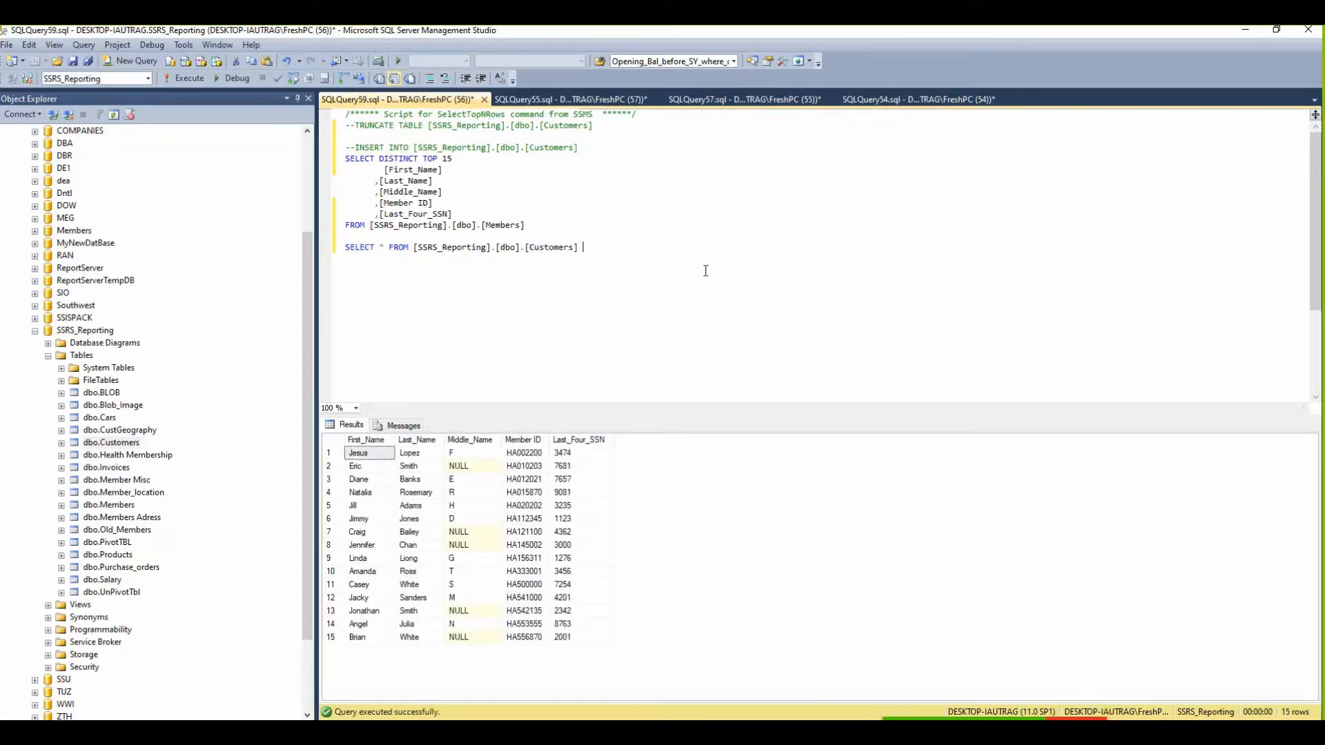
{"action": "mouse_move", "coordinate": [606, 525]}
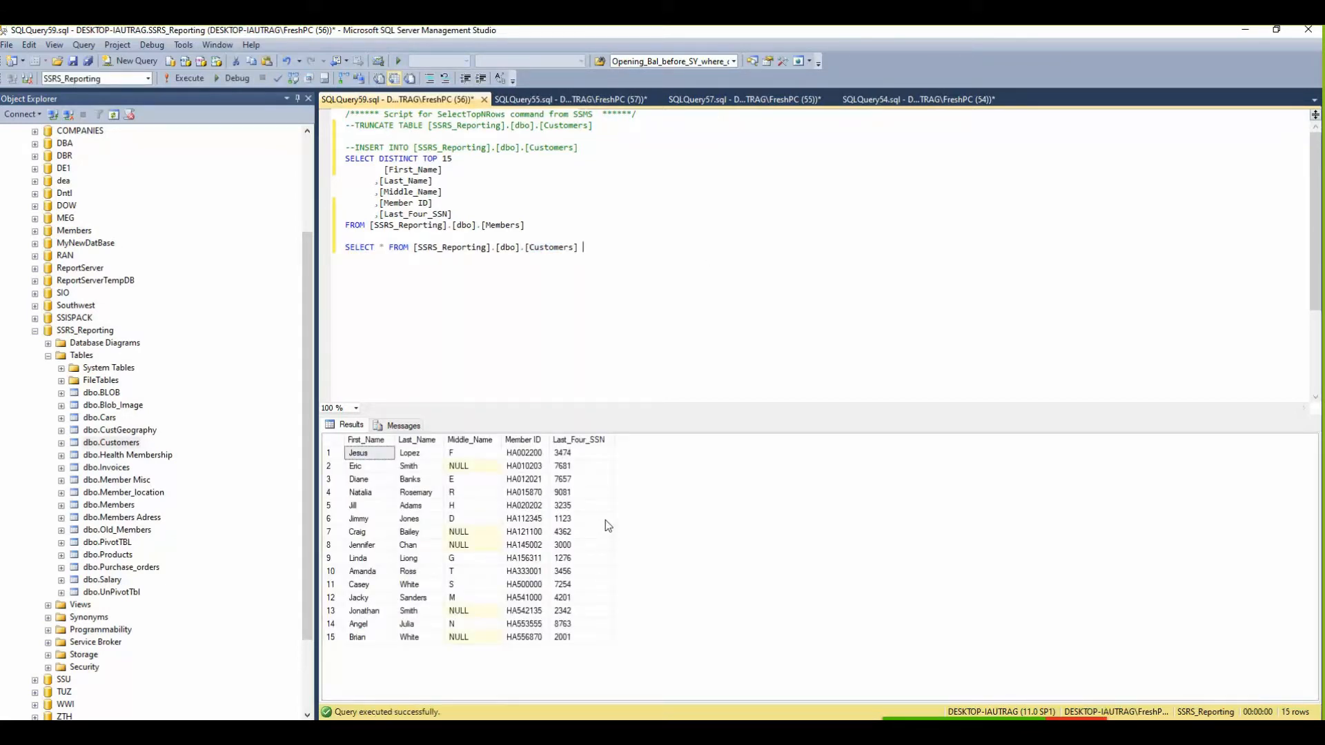
{"action": "left_click", "coordinate": [366, 440]}
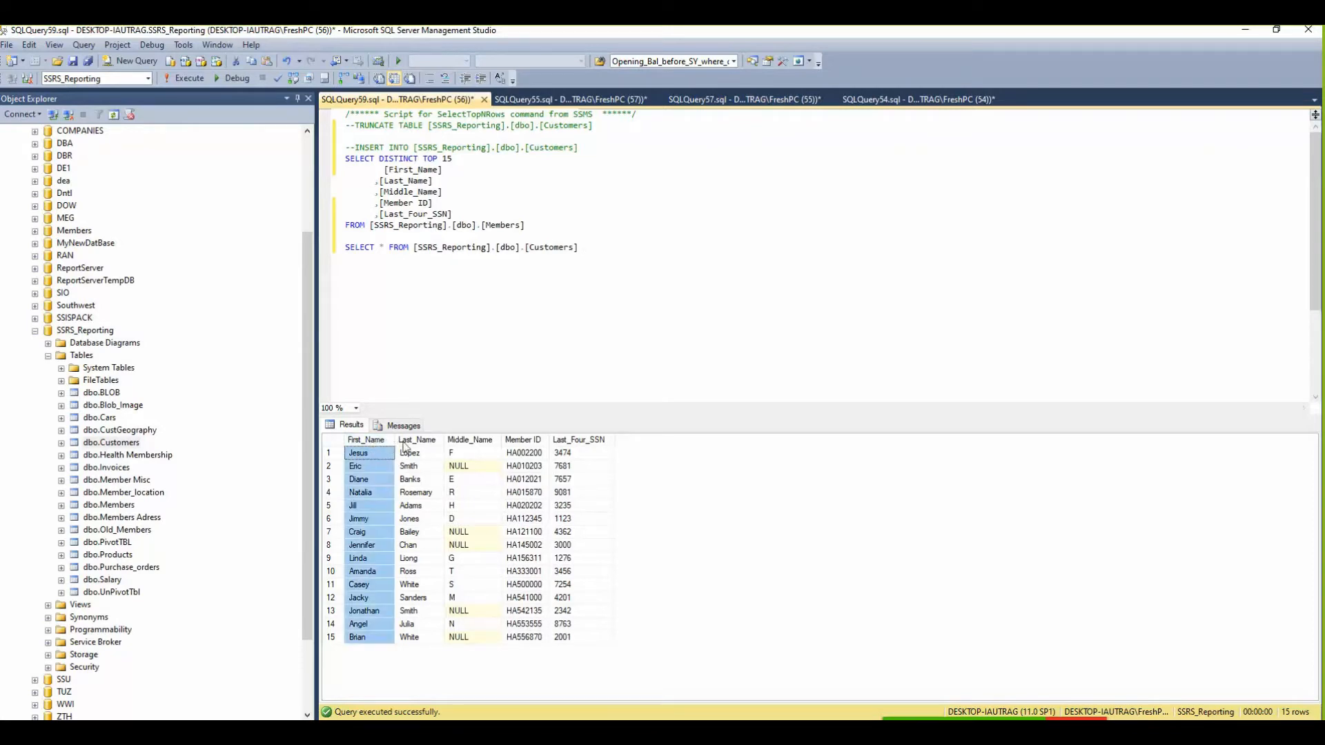
{"action": "left_click", "coordinate": [415, 439]}
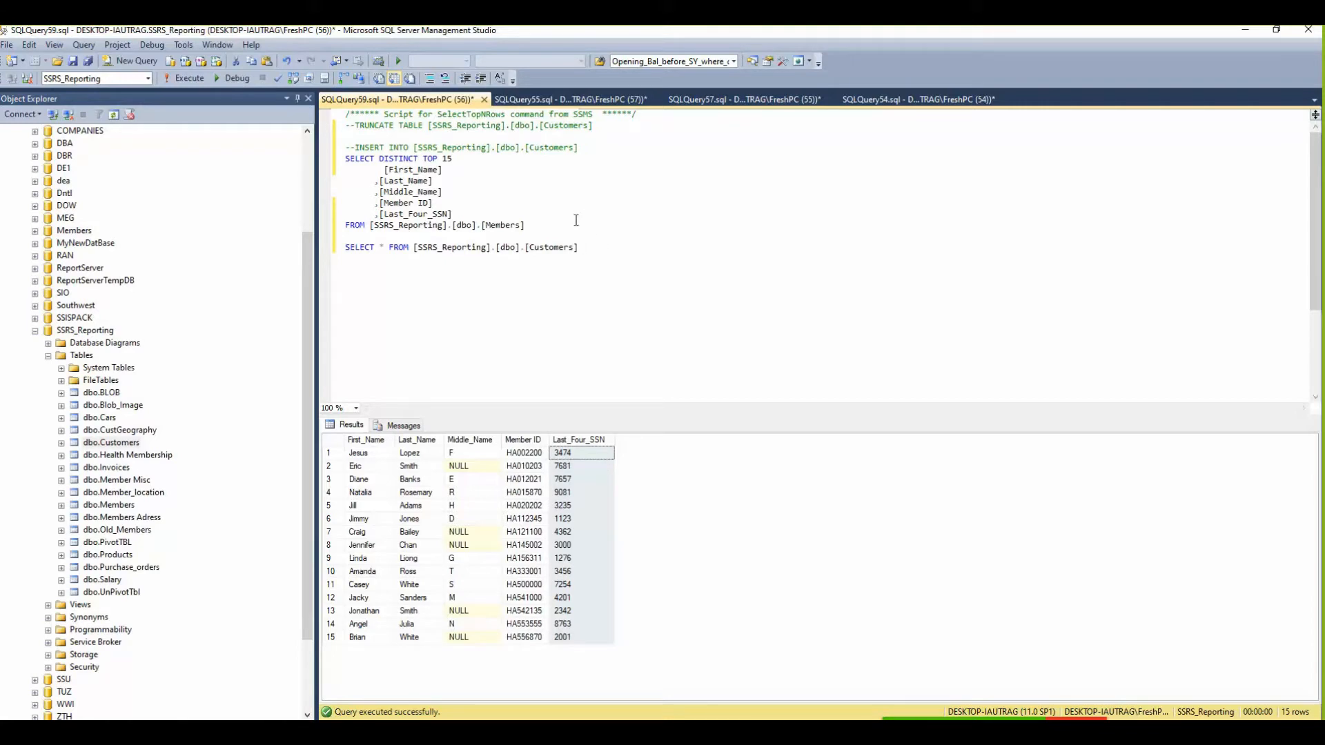
{"action": "mouse_move", "coordinate": [589, 679]}
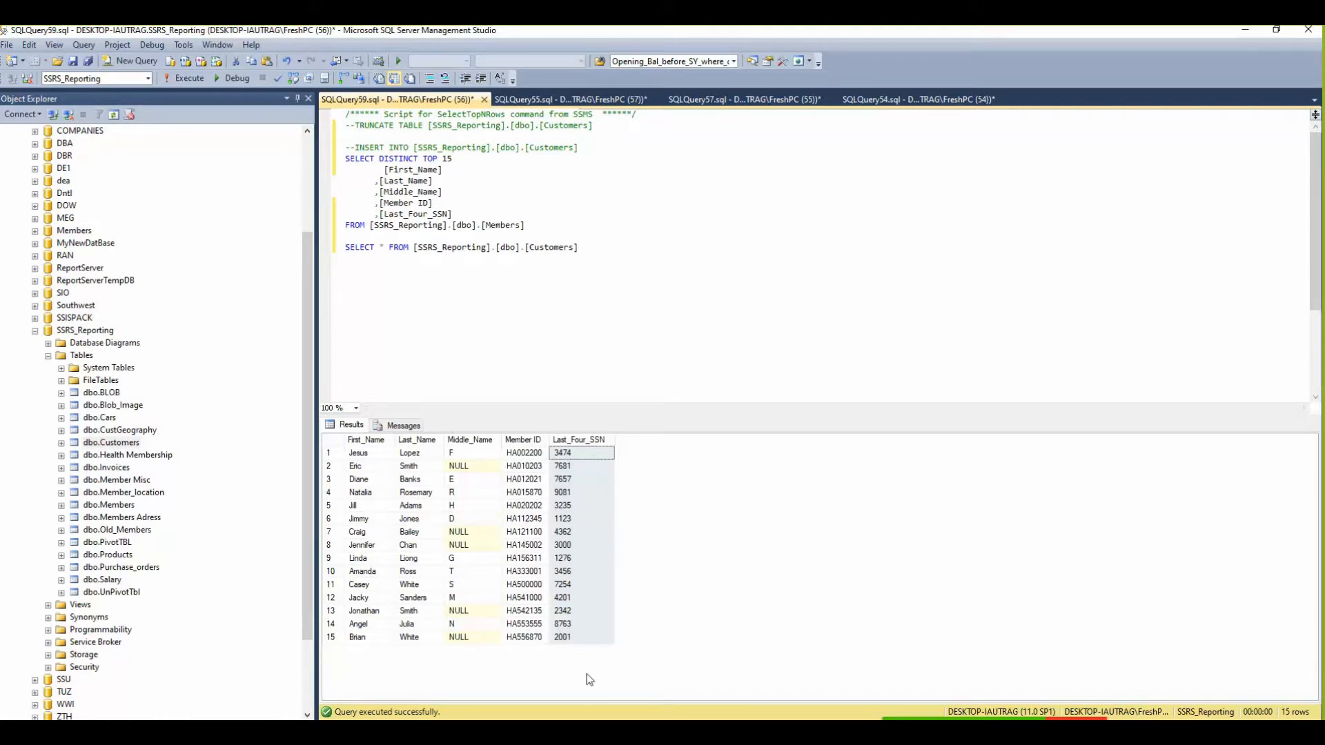
{"action": "mouse_move", "coordinate": [473, 565]}
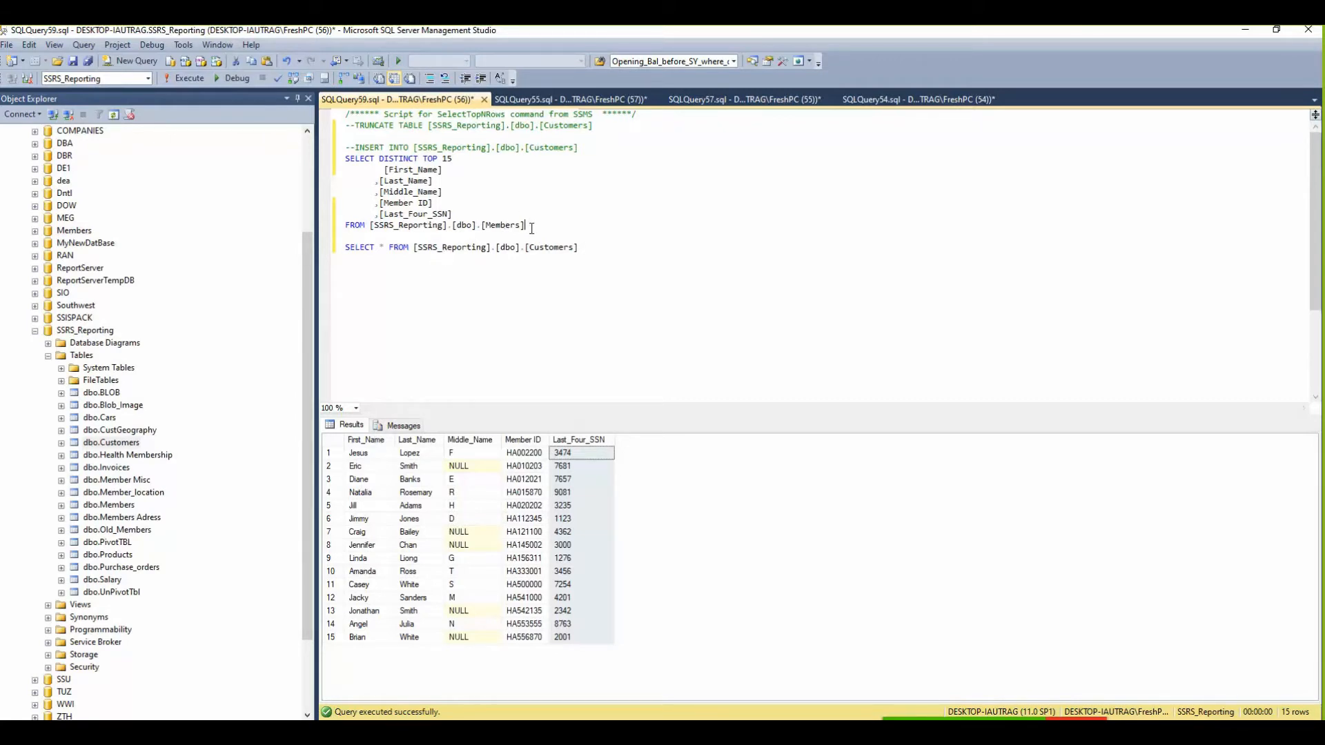
{"action": "left_click_drag", "start_coordinate": [345, 158], "coordinate": [524, 225]}
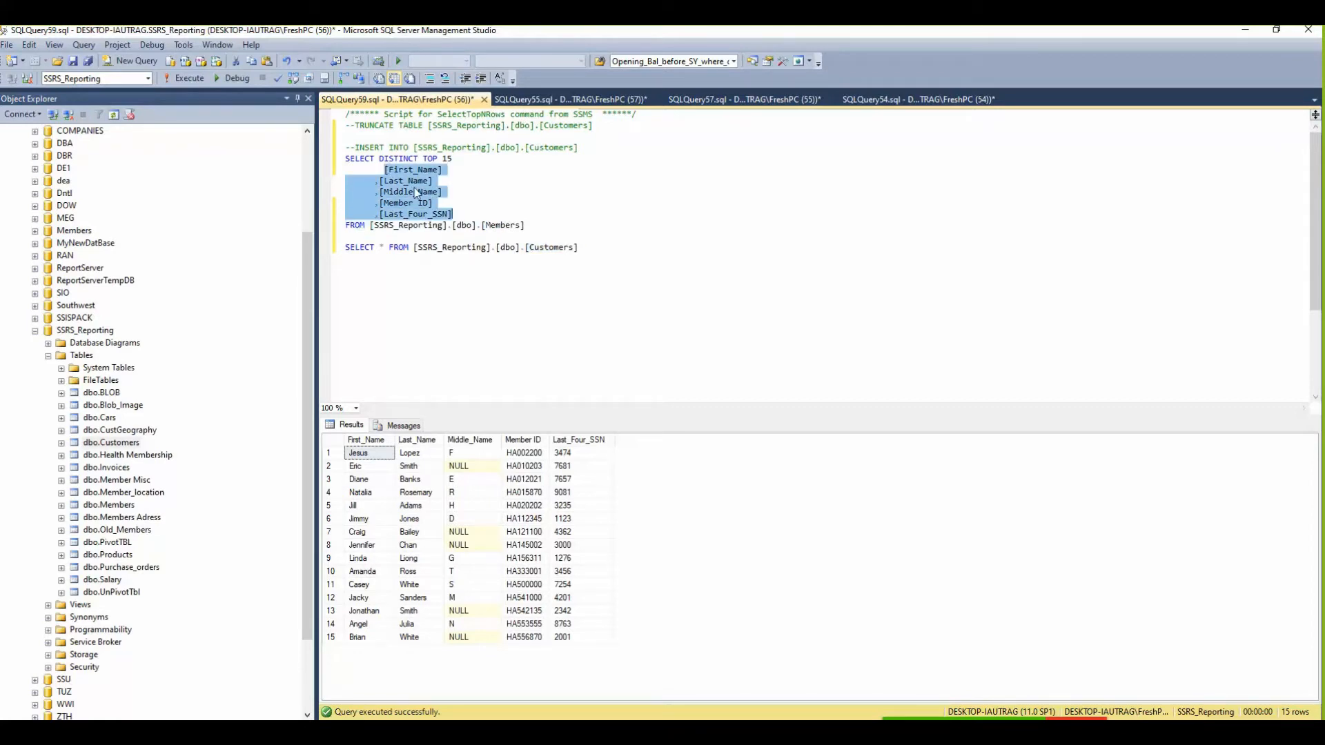
{"action": "left_click", "coordinate": [581, 248]}
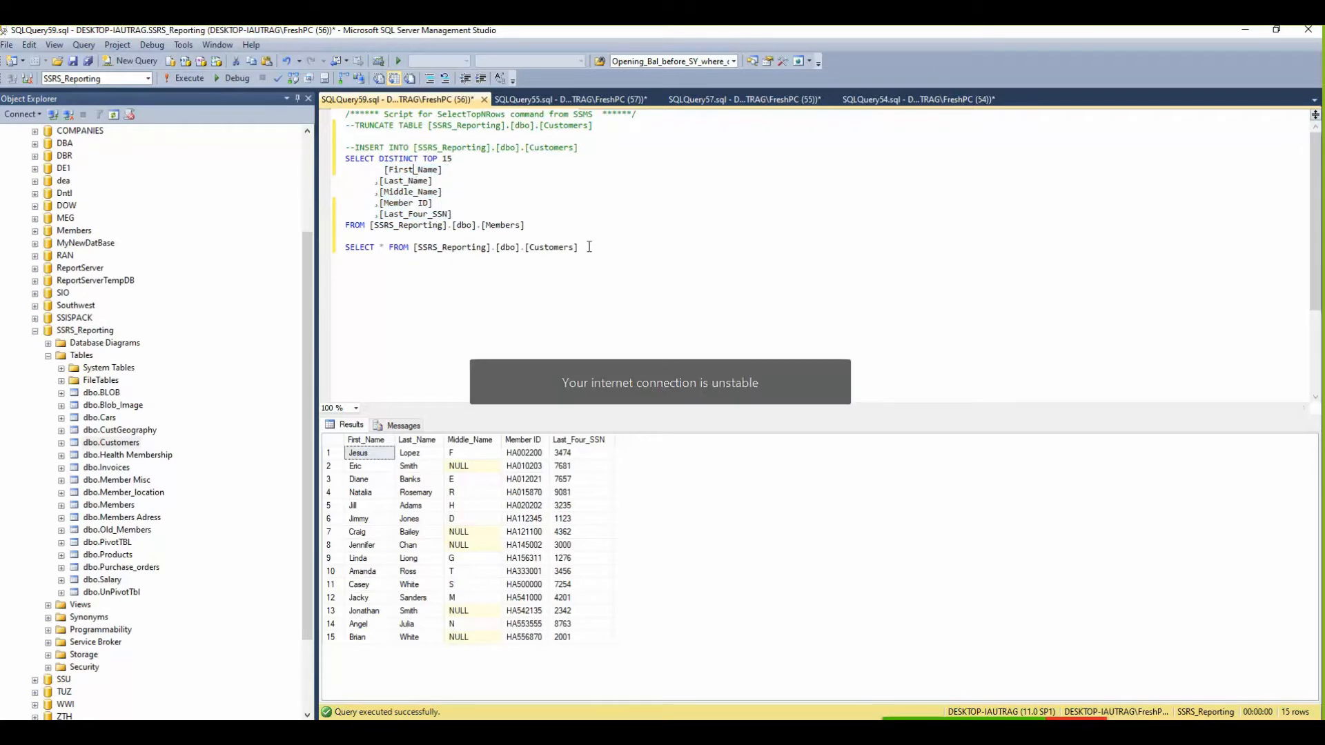
{"action": "triple_click", "coordinate": [460, 247]}
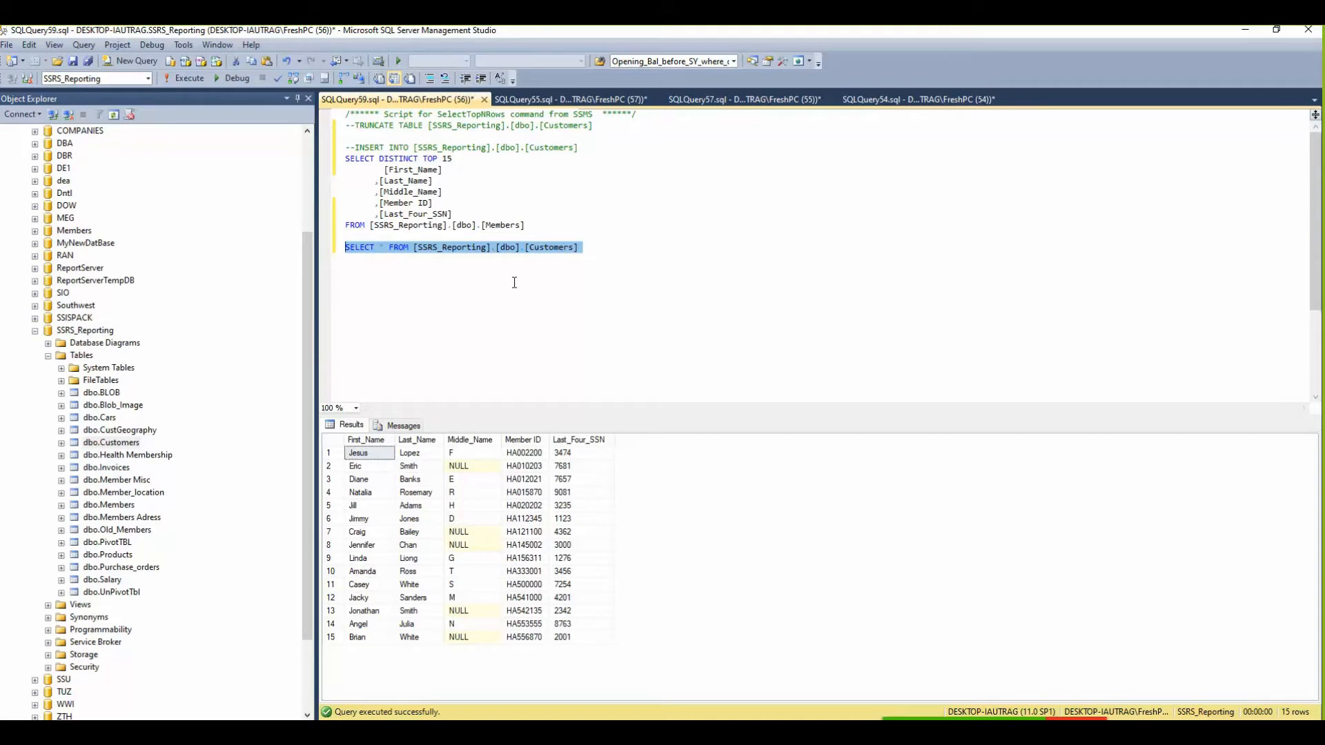
{"action": "mouse_move", "coordinate": [165, 124]}
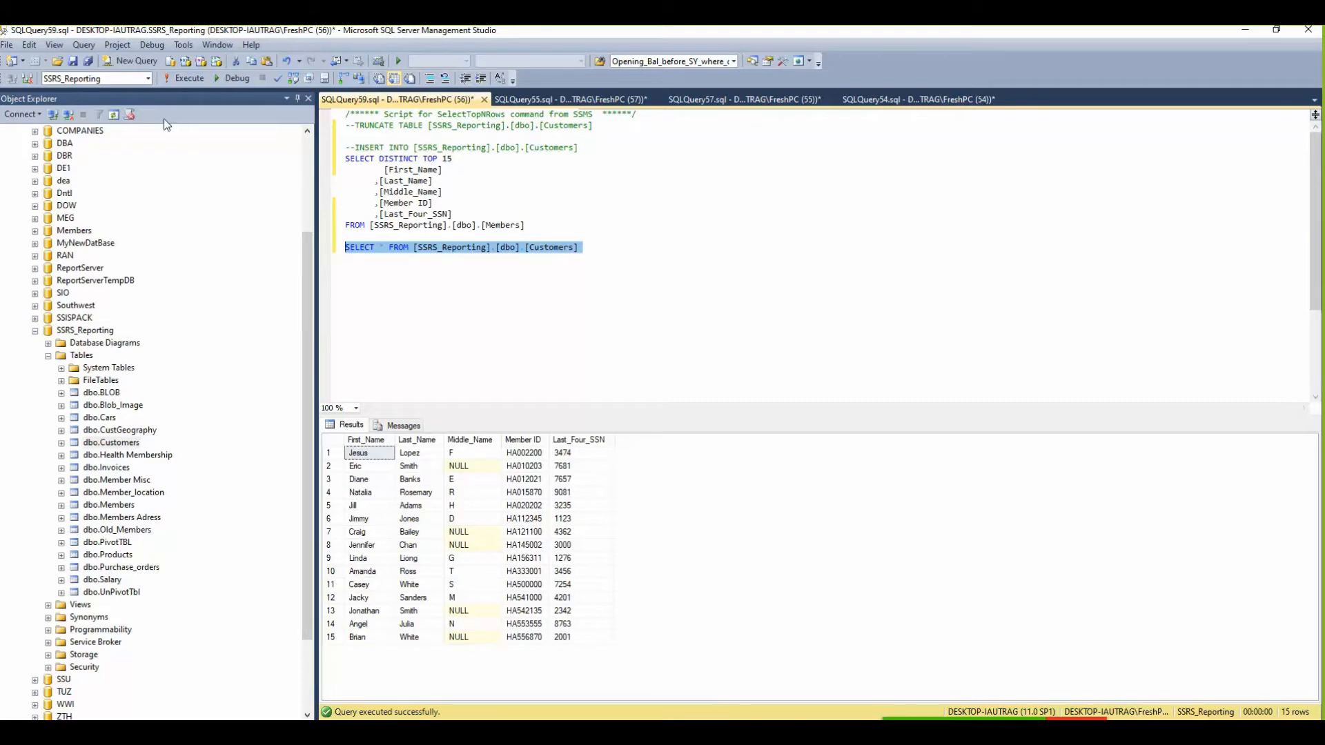
Uncomment TRUNCATE TABLE Customers, comment out the Customers SELECT, and run the truncate.
{"action": "left_click", "coordinate": [585, 247]}
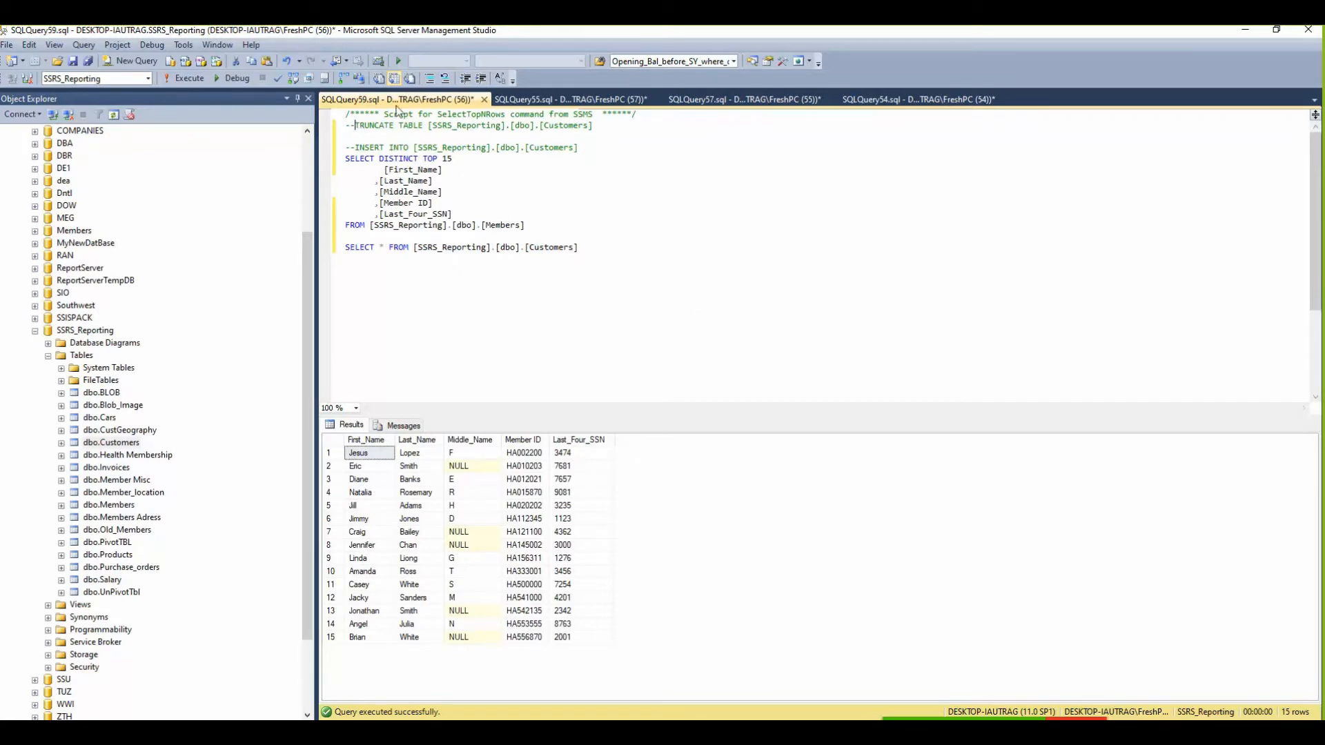
{"action": "mouse_move", "coordinate": [397, 99]}
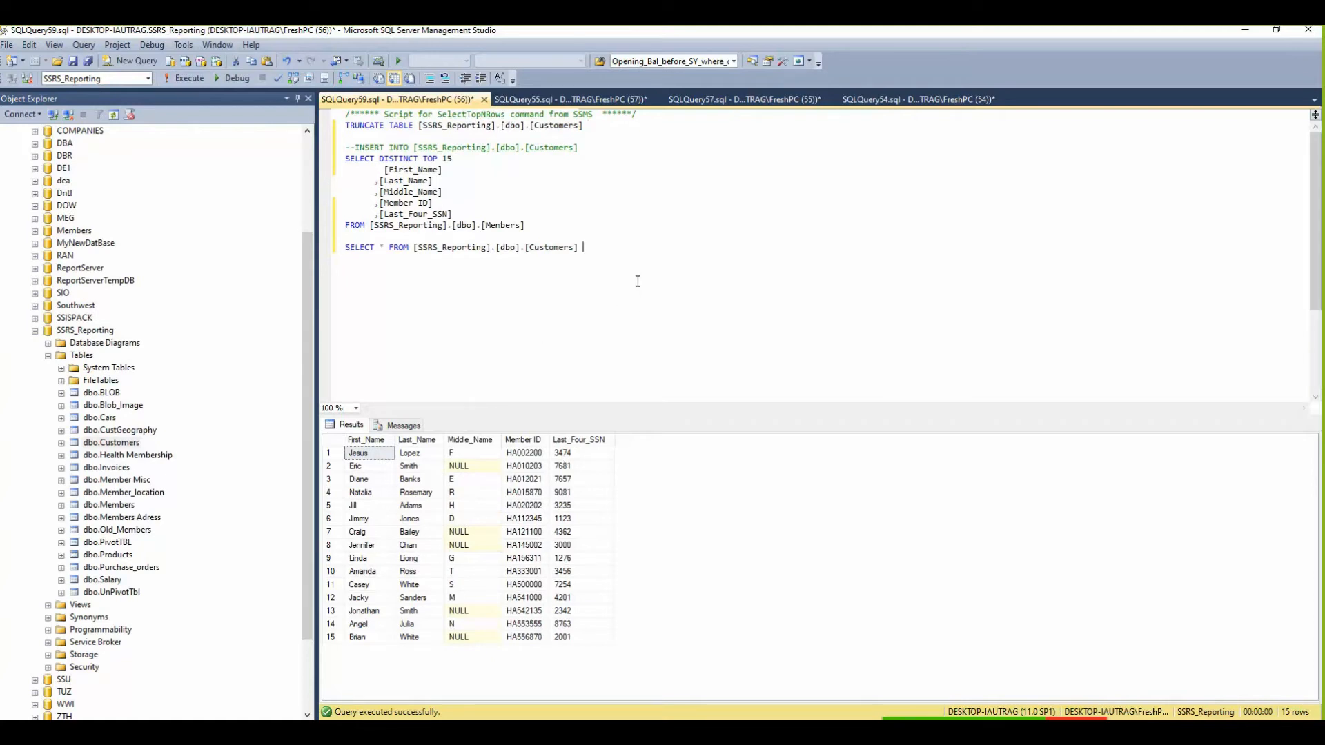
{"action": "mouse_move", "coordinate": [587, 370]}
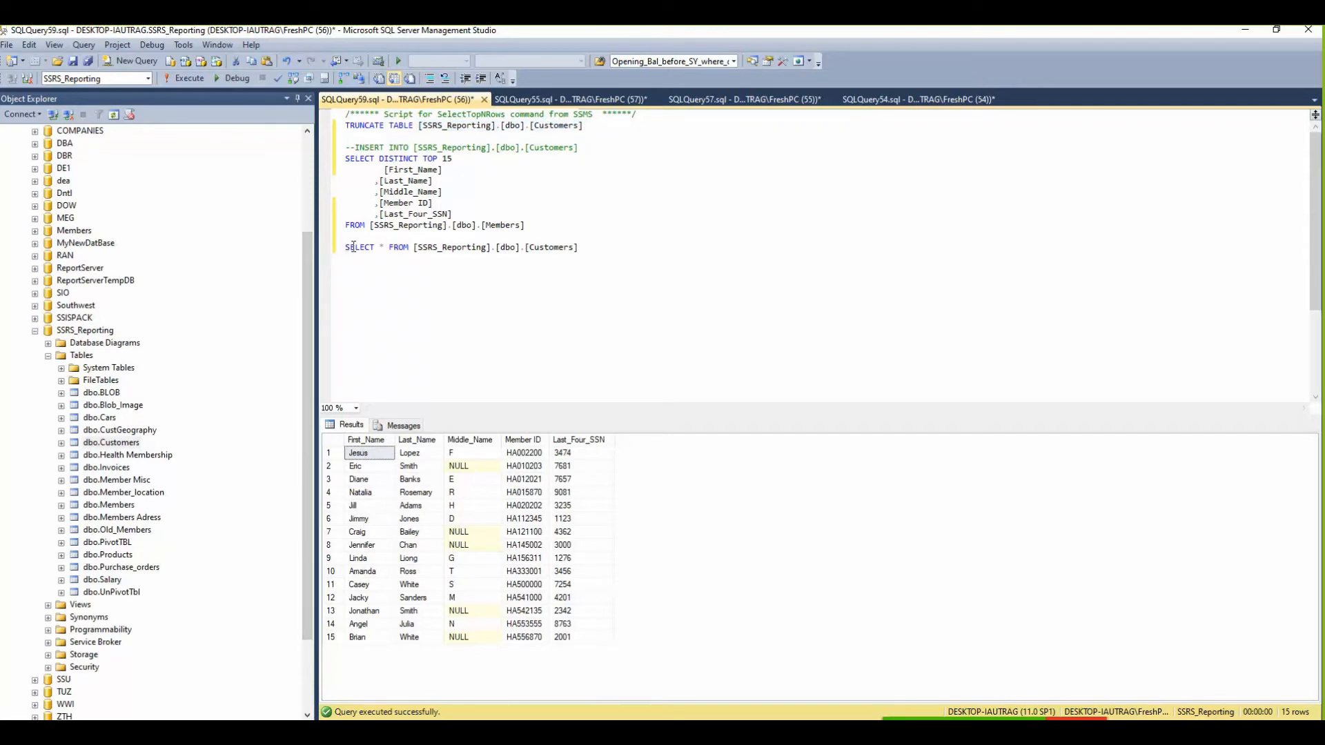
{"action": "type", "text": "--"}
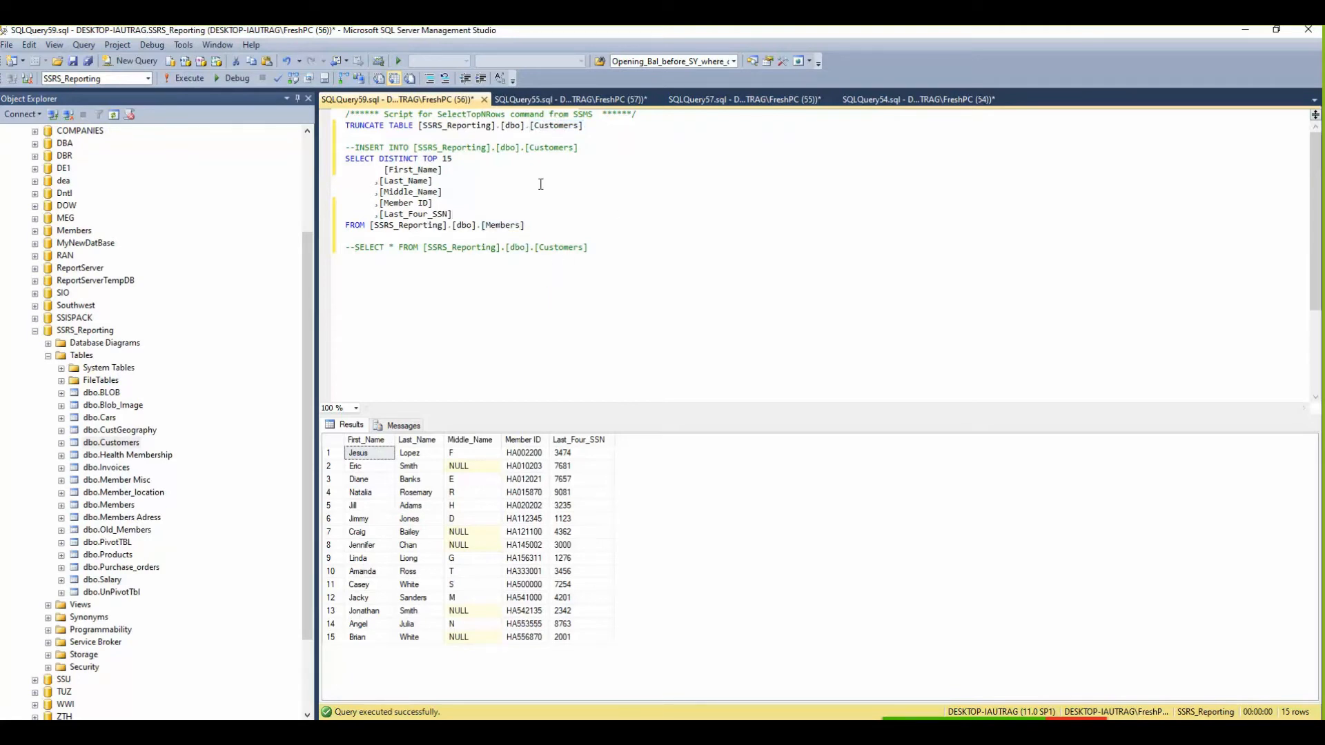
{"action": "mouse_move", "coordinate": [555, 218]}
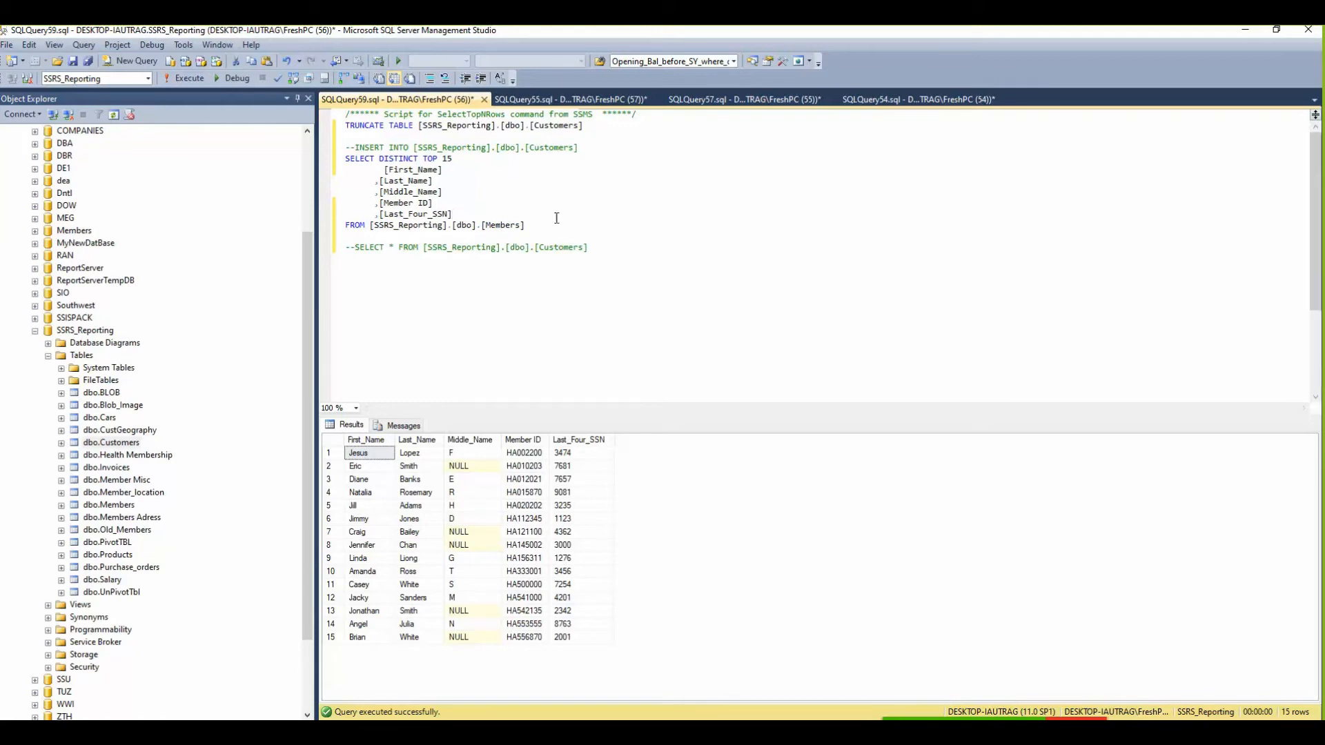
{"action": "mouse_move", "coordinate": [519, 522]}
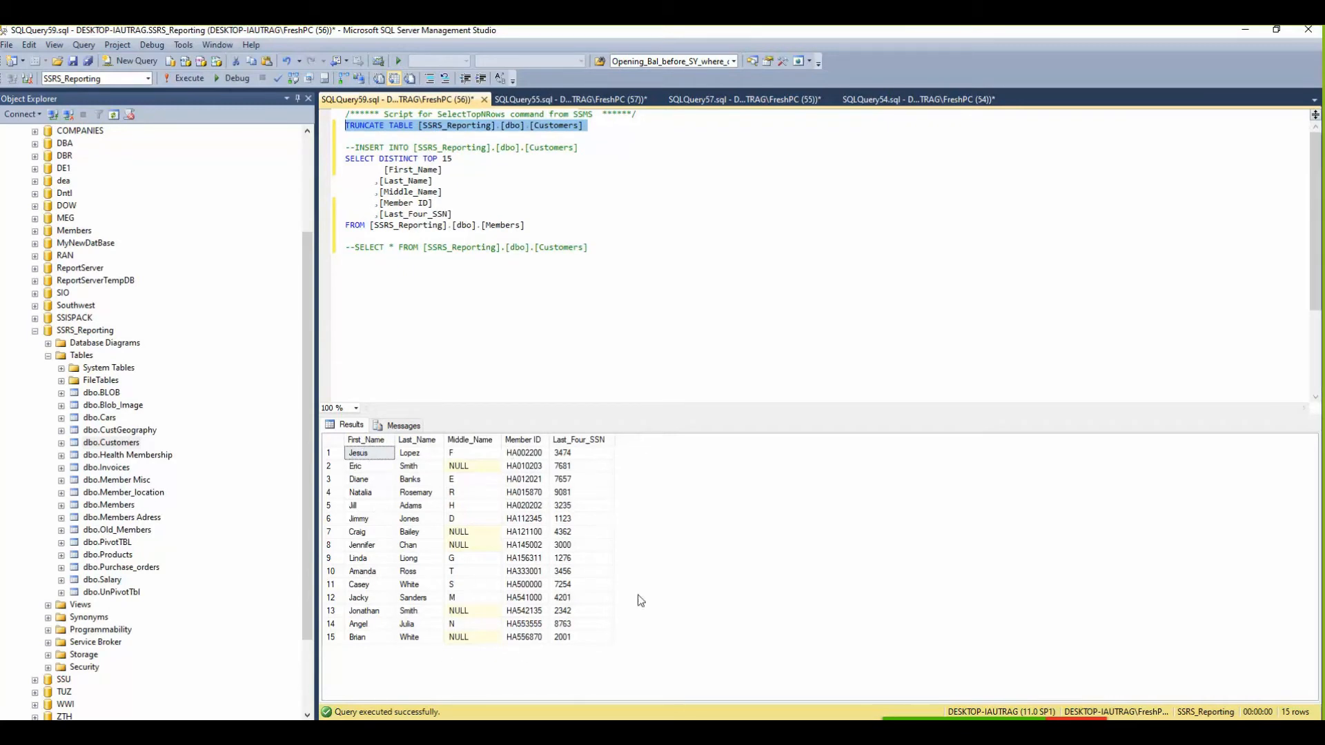
{"action": "mouse_move", "coordinate": [744, 316]}
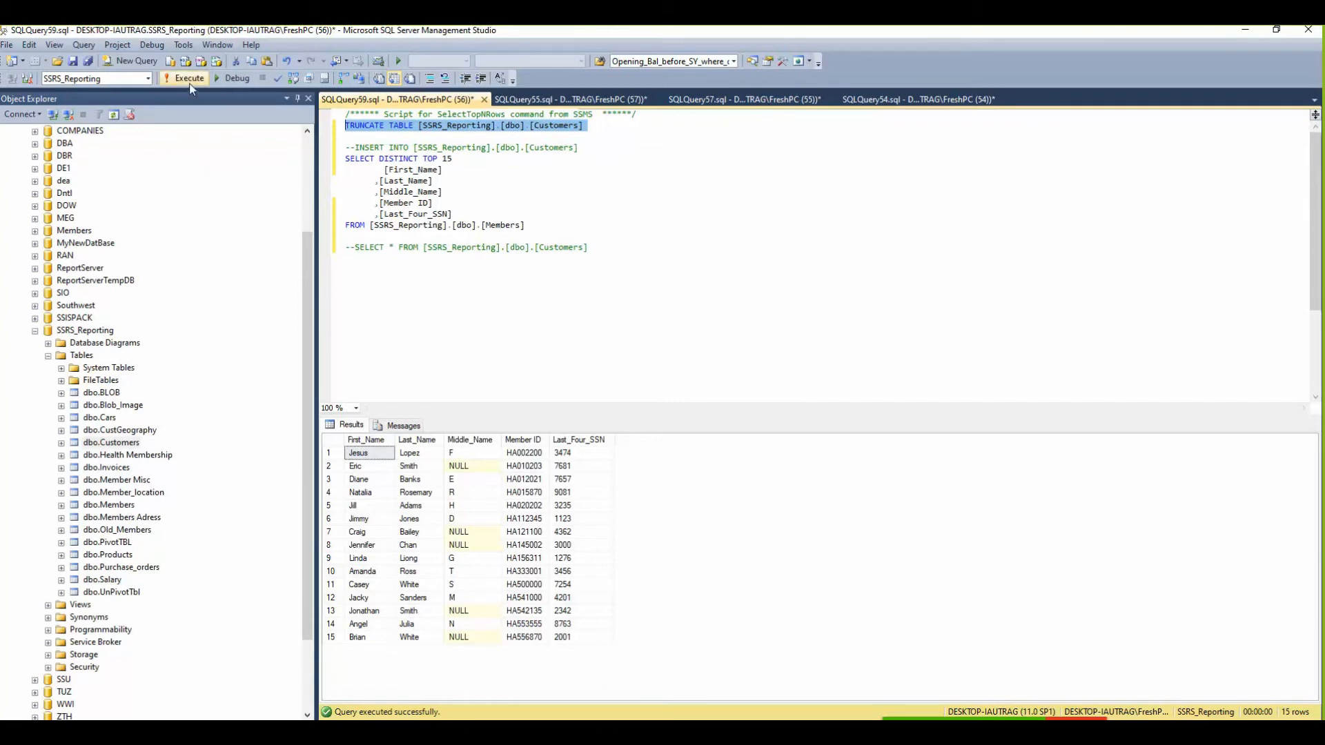
{"action": "left_click", "coordinate": [184, 78]}
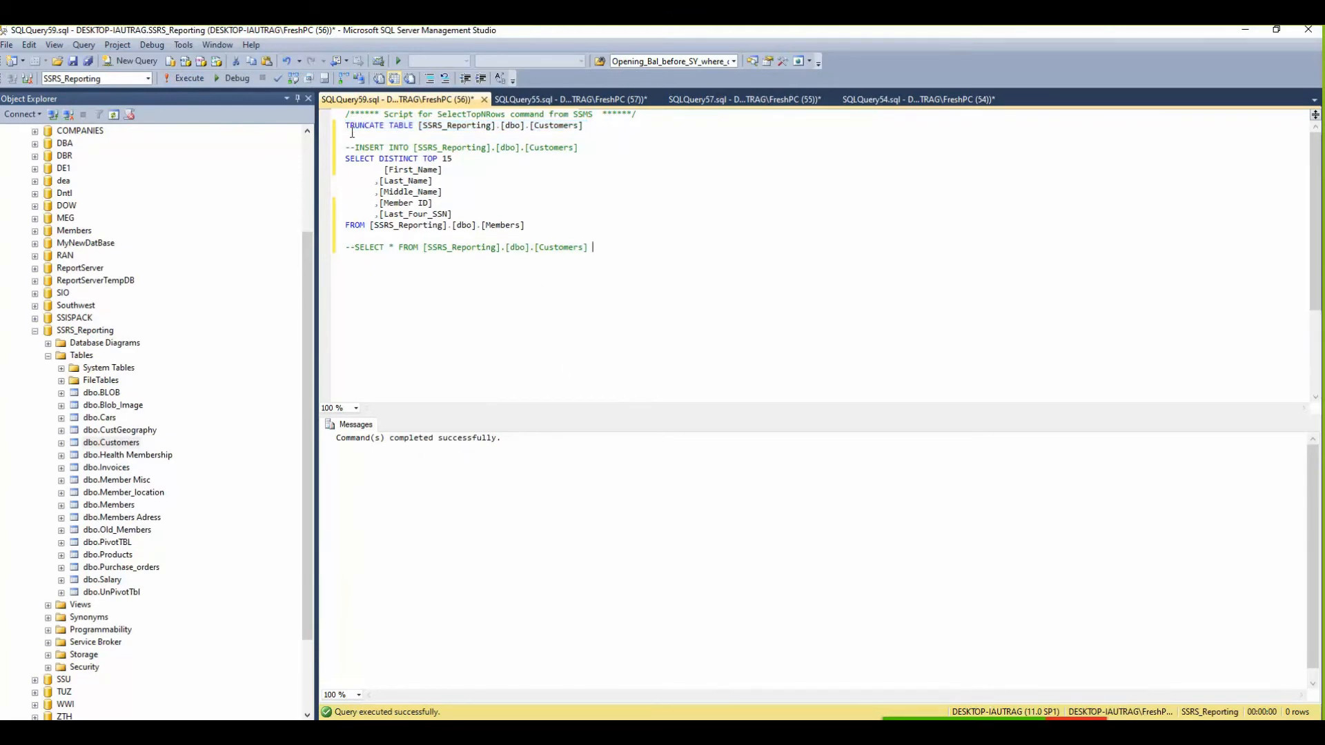
{"action": "mouse_move", "coordinate": [409, 78]}
{"action": "type", "text": "--"}
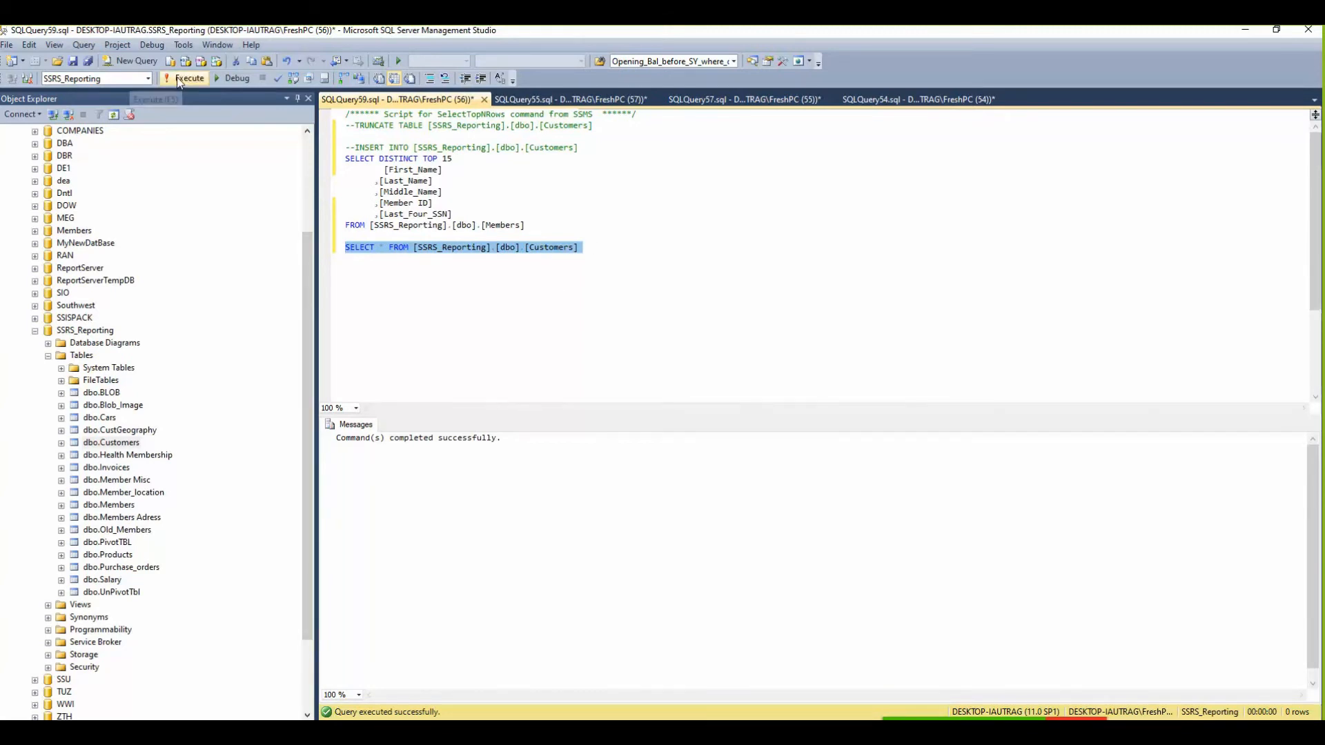
Run SELECT * FROM Customers to confirm it's empty, run the whole script, then uncomment INSERT INTO.
{"action": "left_click", "coordinate": [189, 78]}
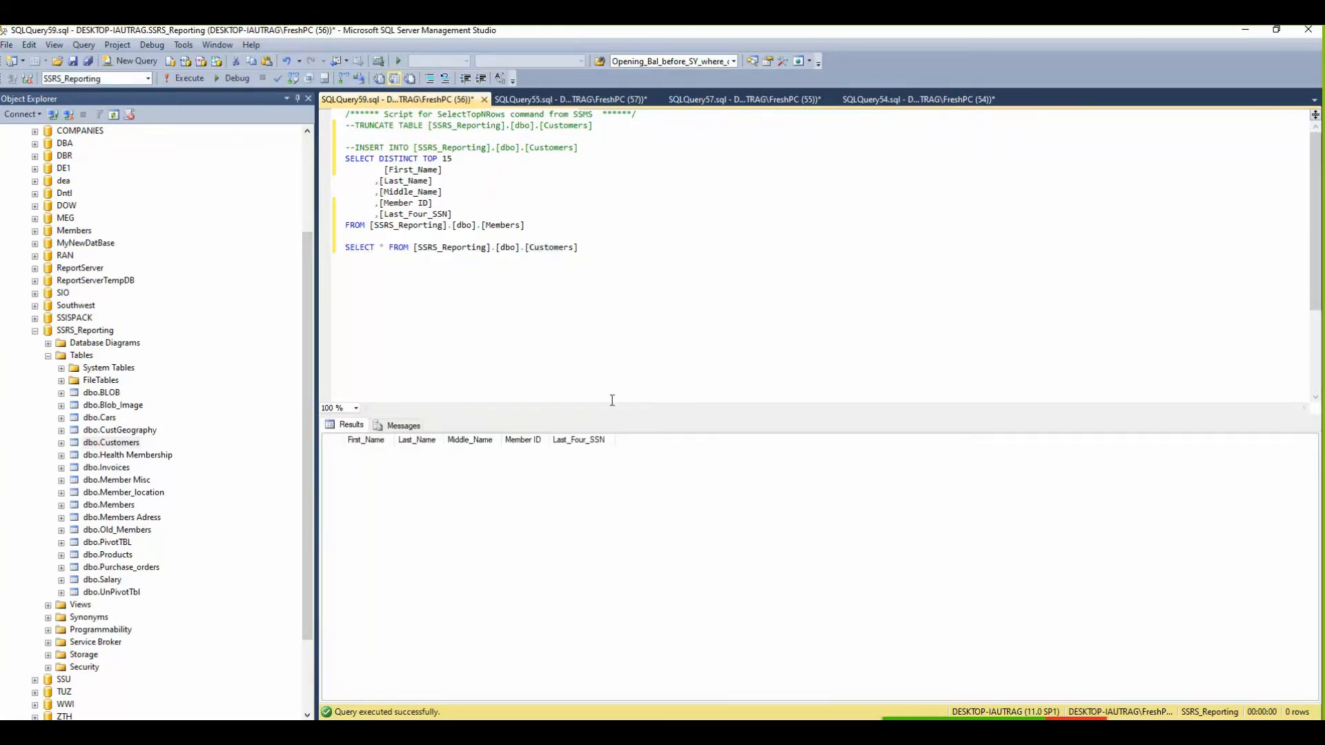
{"action": "mouse_move", "coordinate": [605, 185]}
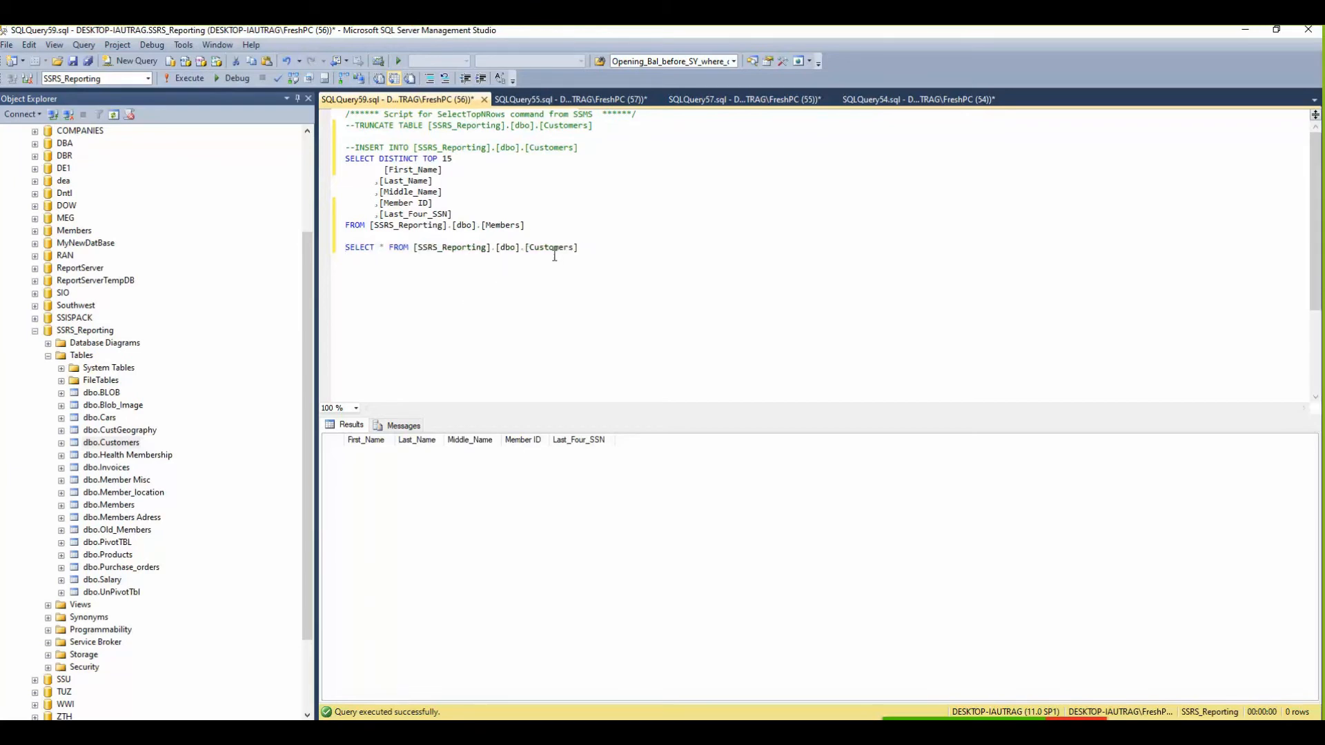
{"action": "mouse_move", "coordinate": [185, 98]}
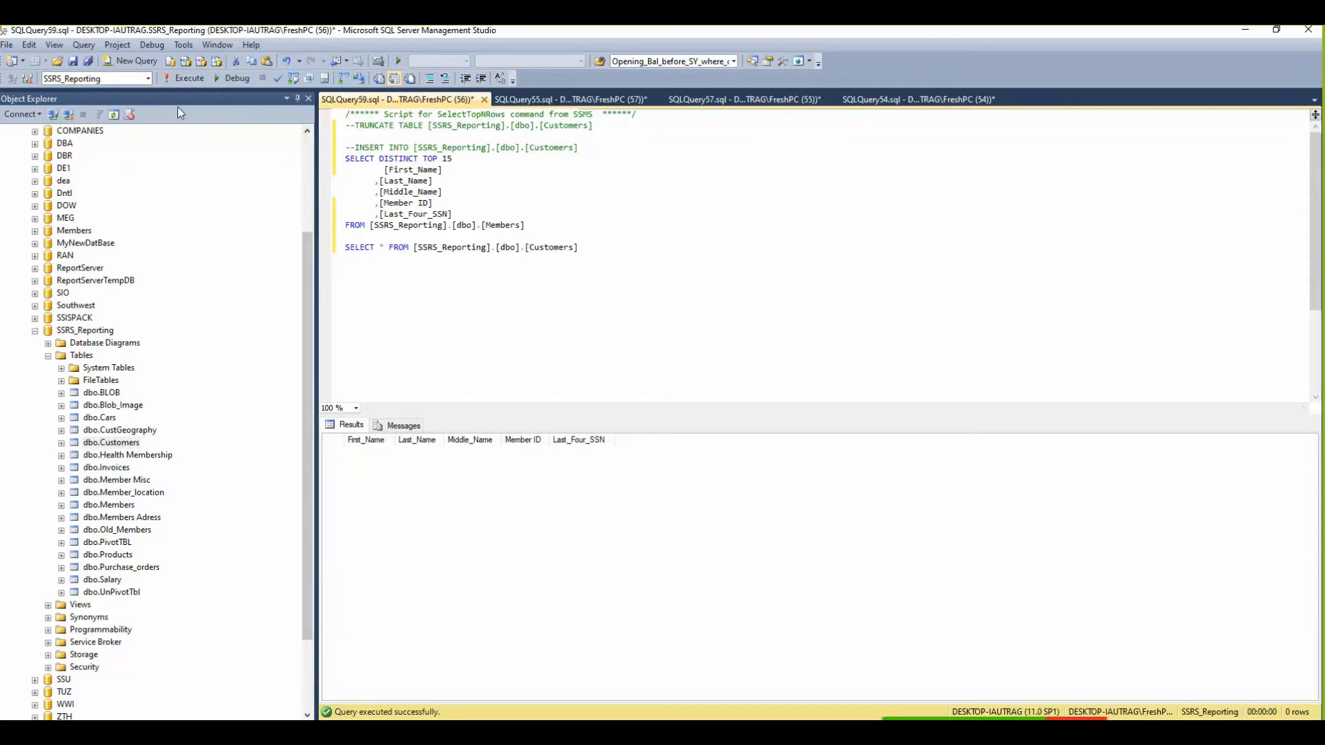
{"action": "left_click", "coordinate": [189, 78]}
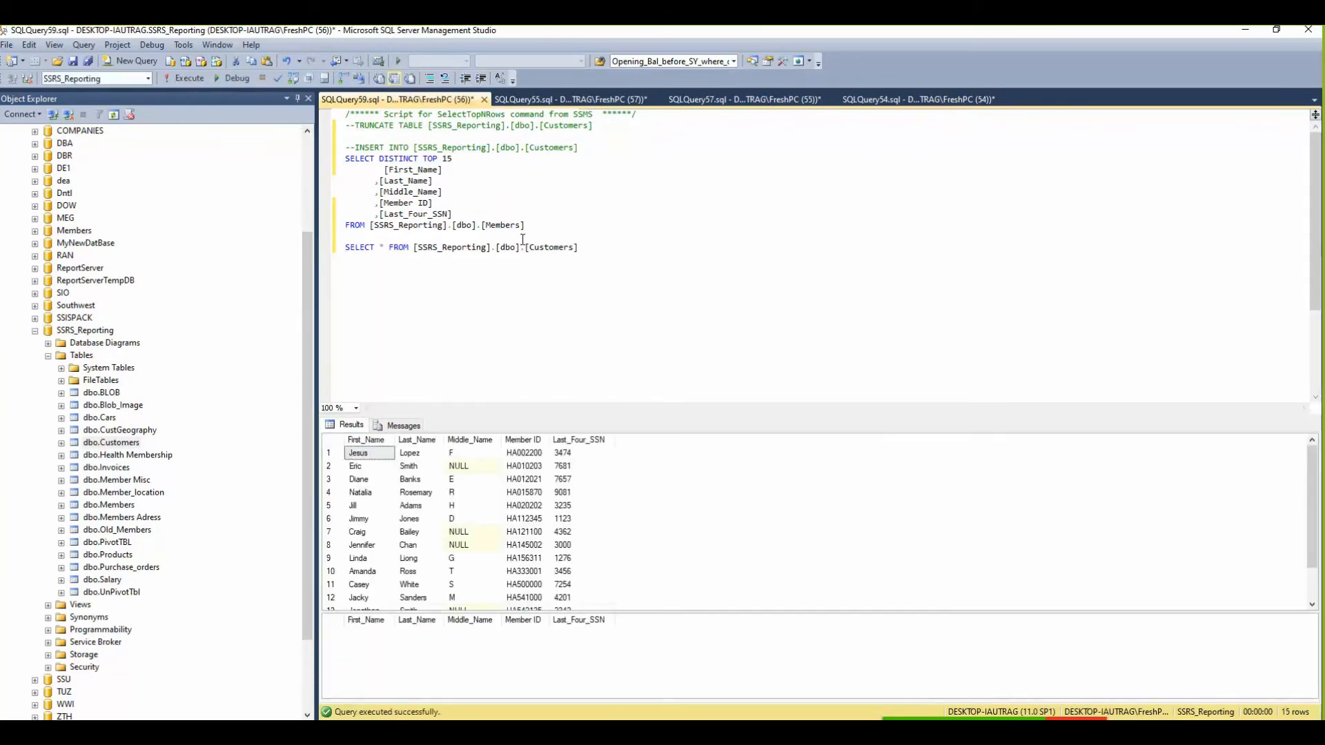
{"action": "left_click_drag", "start_coordinate": [364, 192], "coordinate": [524, 225]}
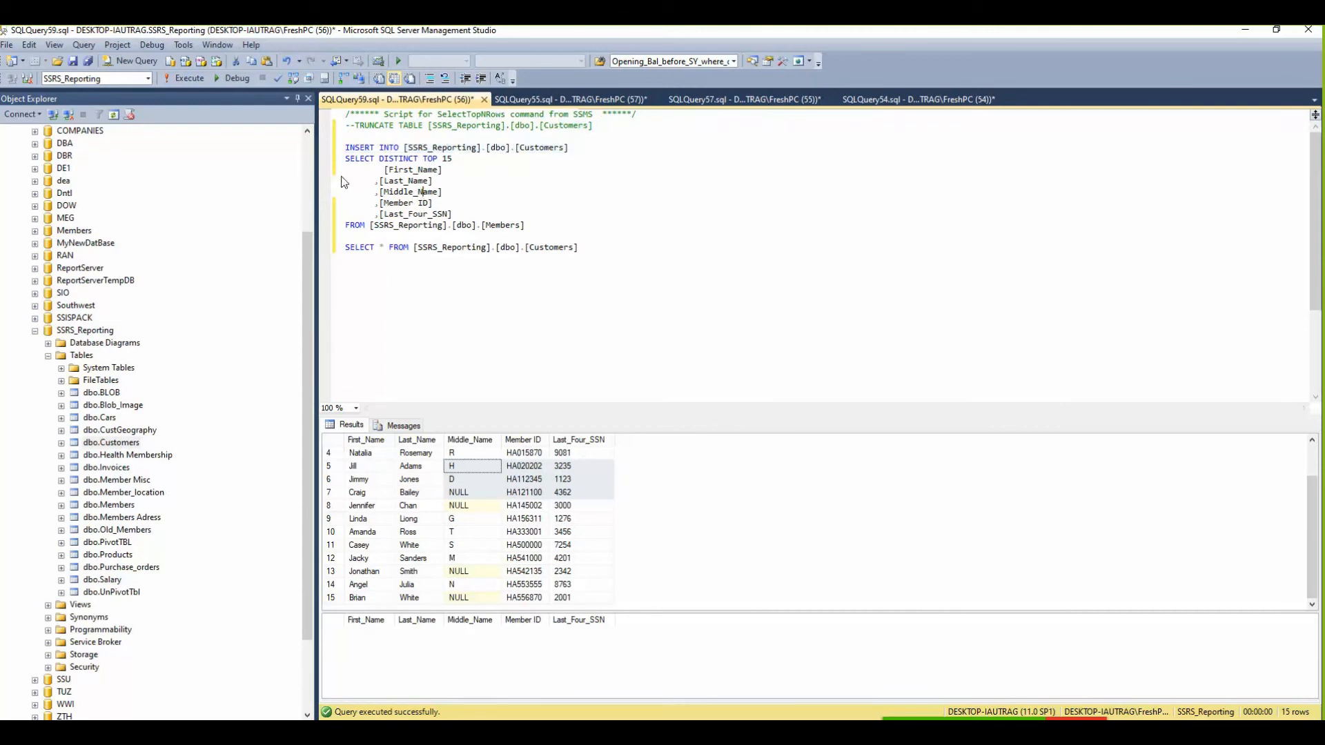
Execute INSERT INTO Customers ... SELECT with the Customers check, returning 15 rows.
{"action": "left_click_drag", "start_coordinate": [345, 158], "coordinate": [524, 225]}
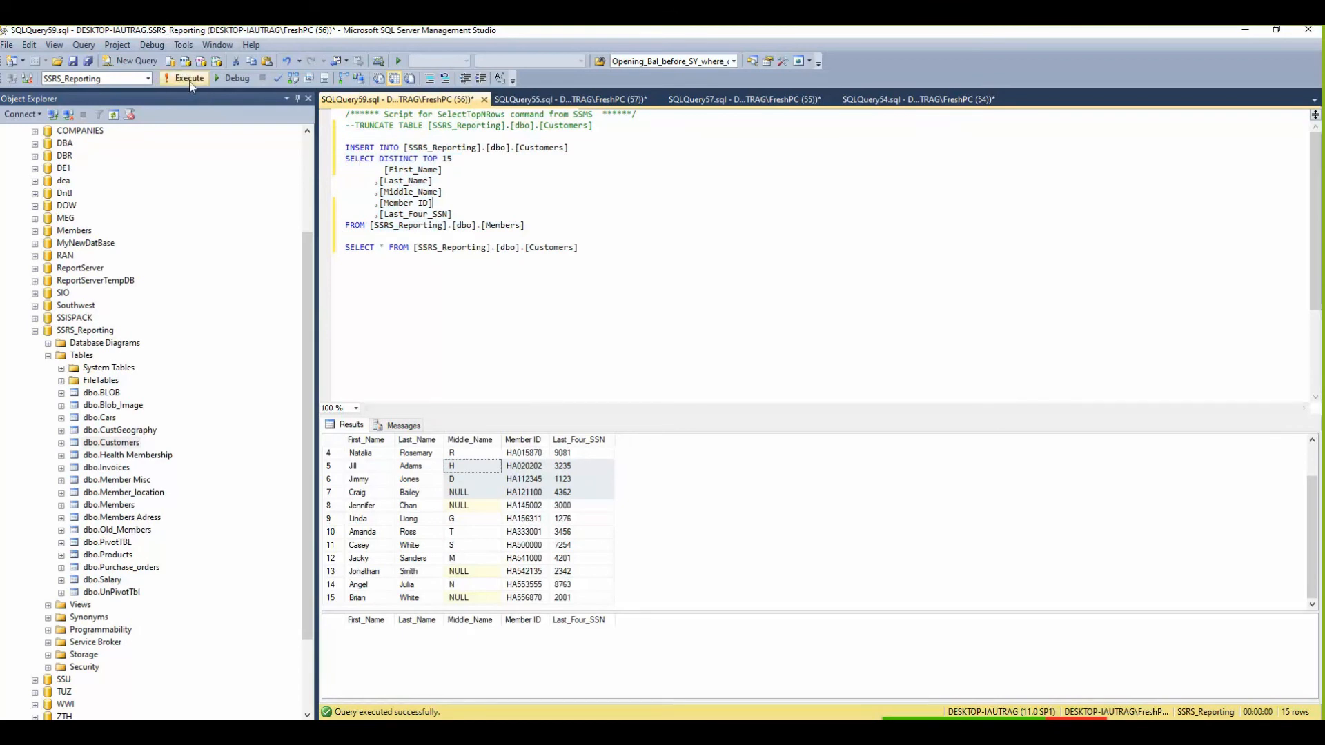
{"action": "left_click", "coordinate": [188, 78]}
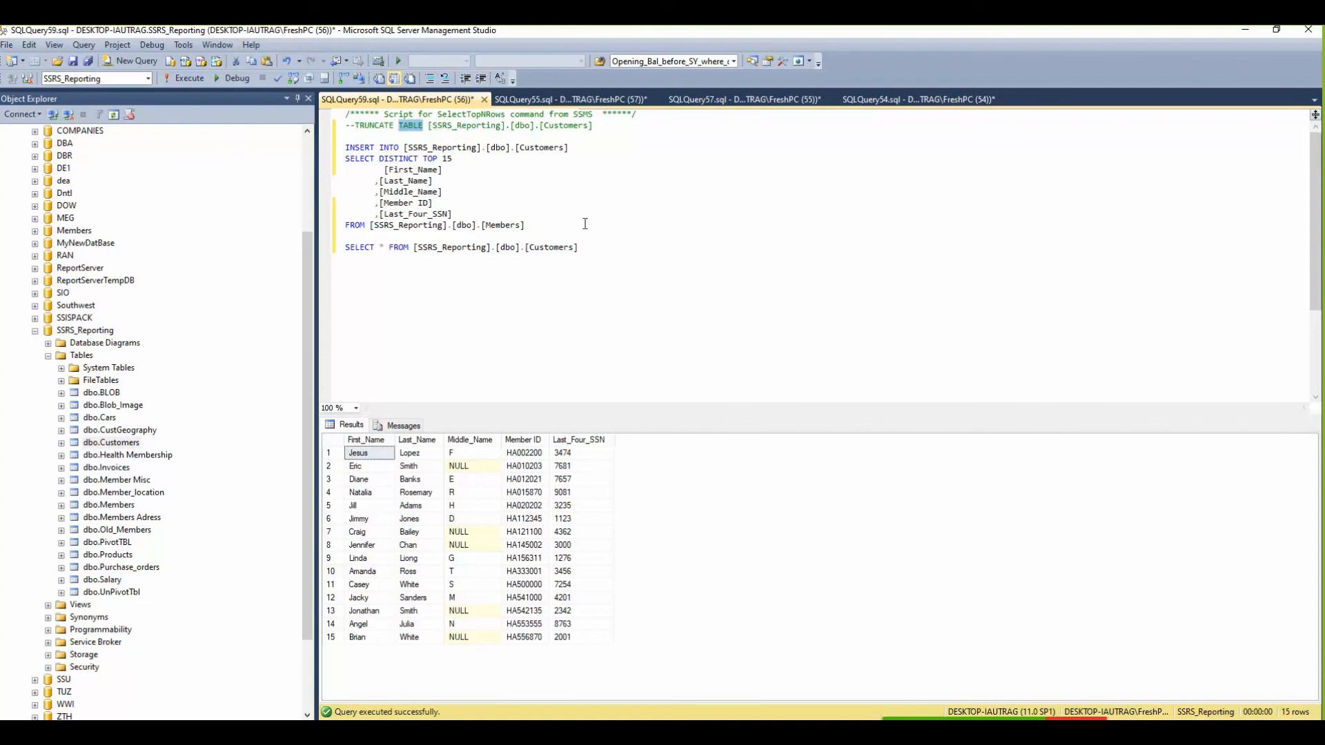
{"action": "double_click", "coordinate": [358, 147]}
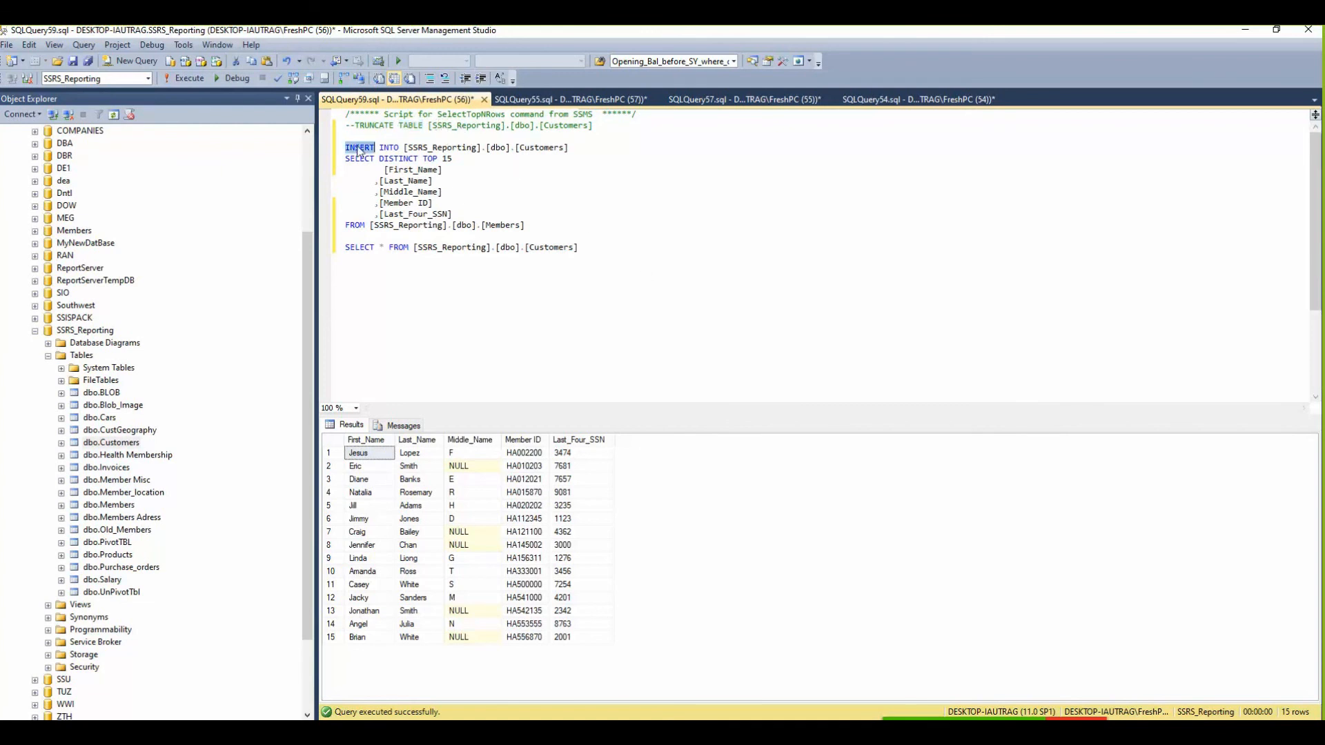